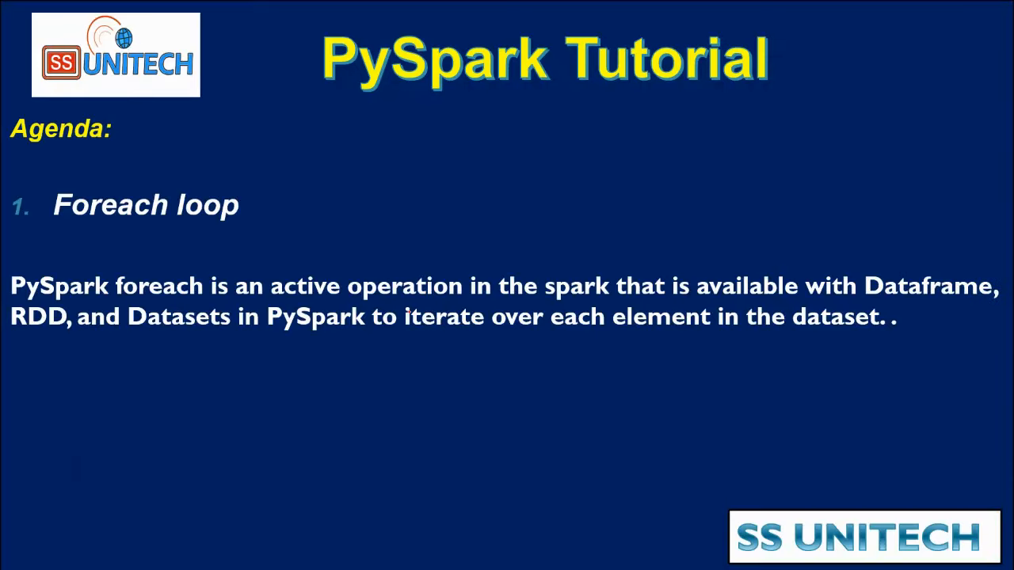
pyautogui.moveTo(82, 241)
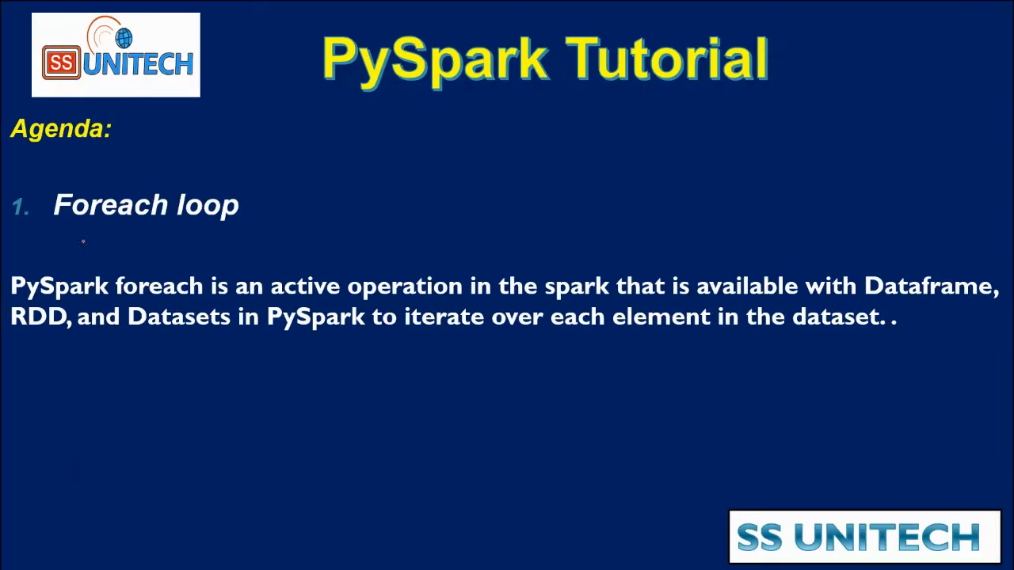
pyautogui.moveTo(119, 298)
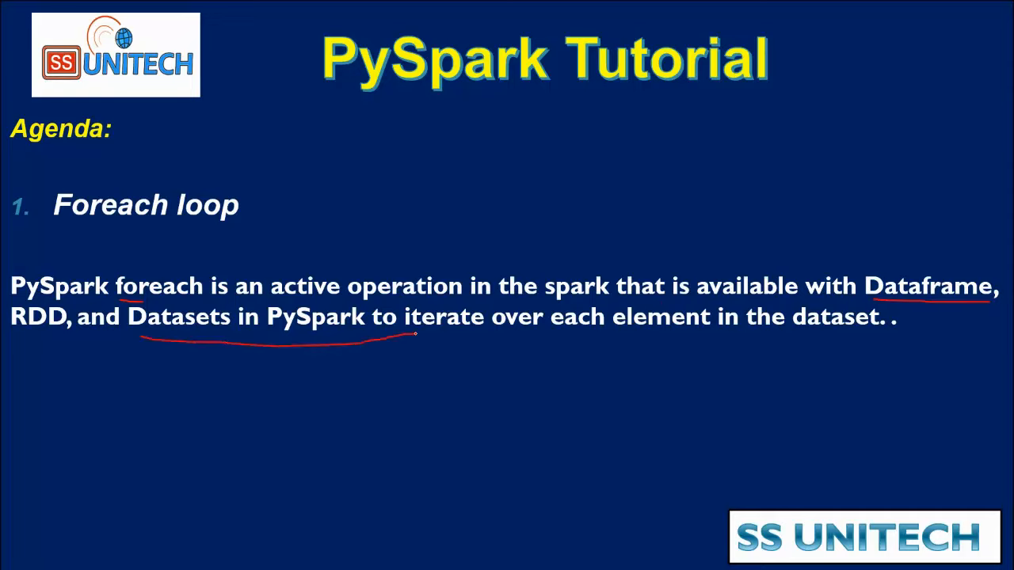
# Underline 'foreach' and the iterate-over-each-element phrase, then sketch a table with a row line and columns below.
pyautogui.moveTo(415, 333); pyautogui.dragTo(796, 340)
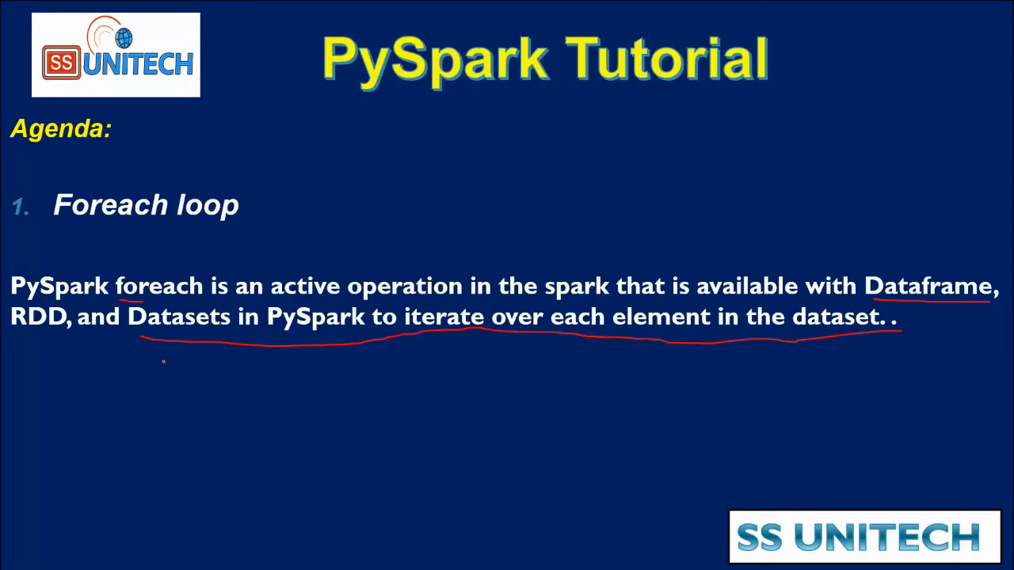
pyautogui.moveTo(159, 361); pyautogui.dragTo(357, 468)
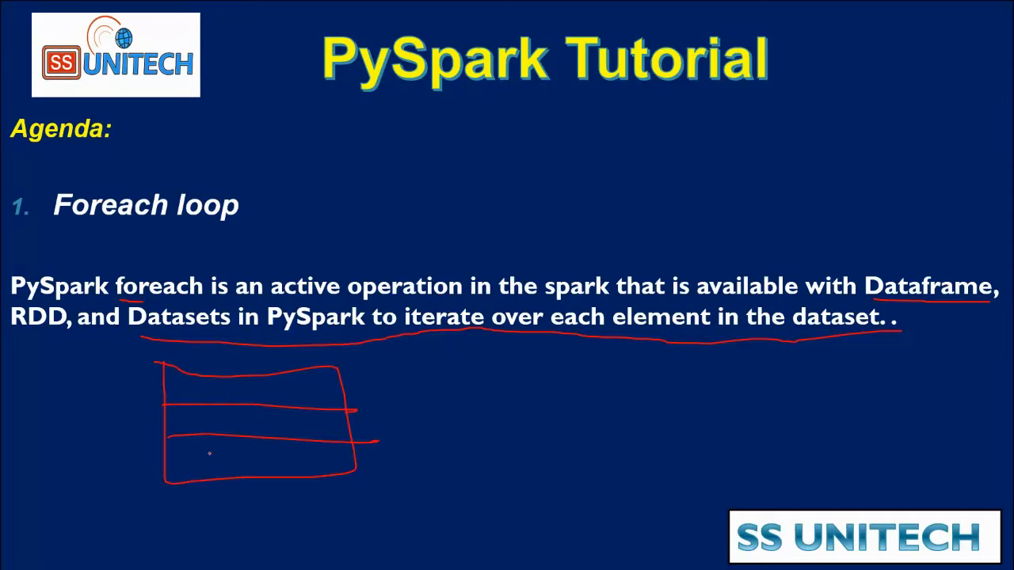
pyautogui.moveTo(193, 457); pyautogui.dragTo(372, 441)
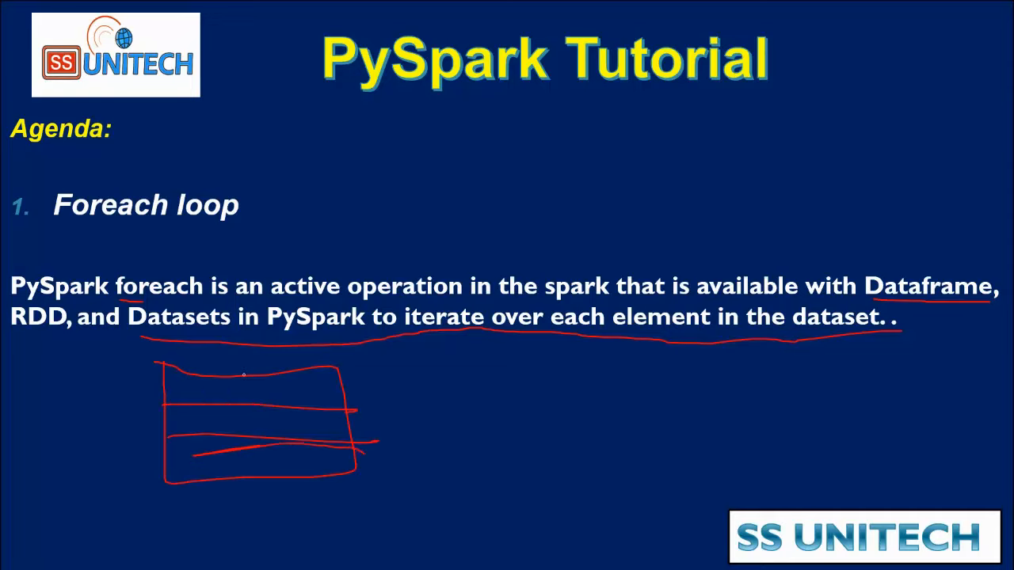
pyautogui.moveTo(254, 364); pyautogui.dragTo(254, 476)
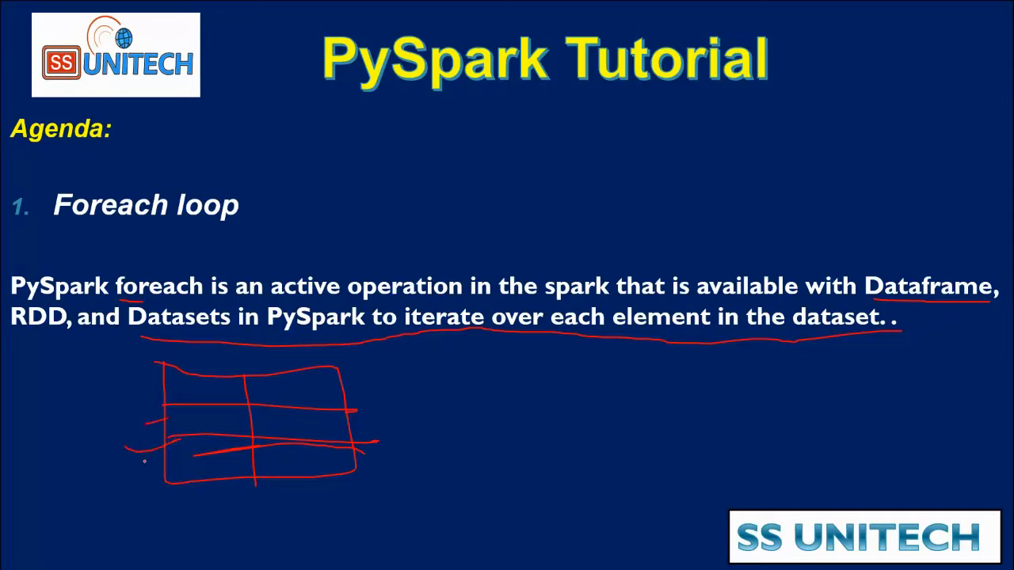
pyautogui.moveTo(127, 451); pyautogui.dragTo(187, 475)
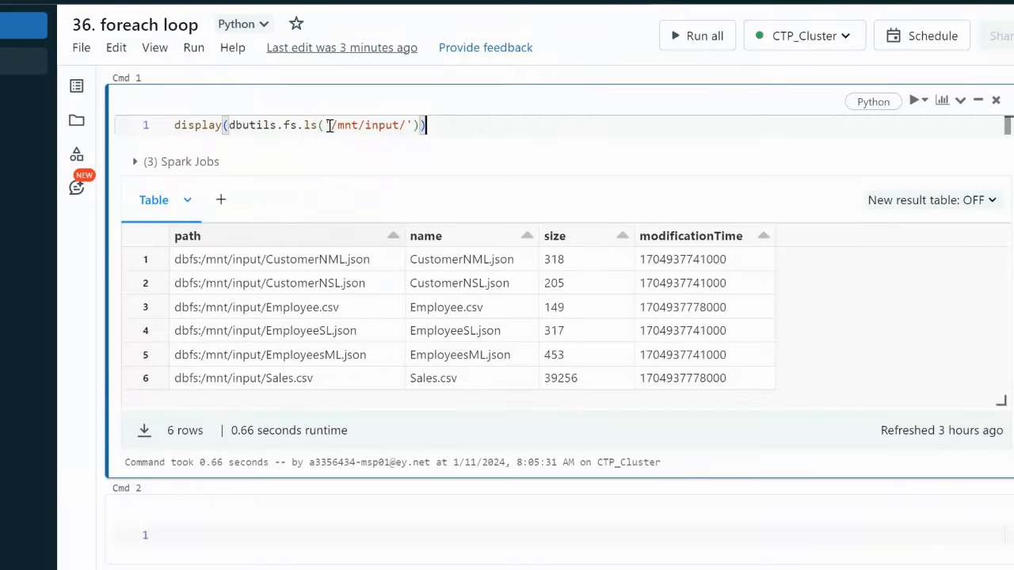
# Rerun Cmd 1 so the dbutils.fs.ls('/mnt/input/') table again lists the six files.
pyautogui.click(379, 125)
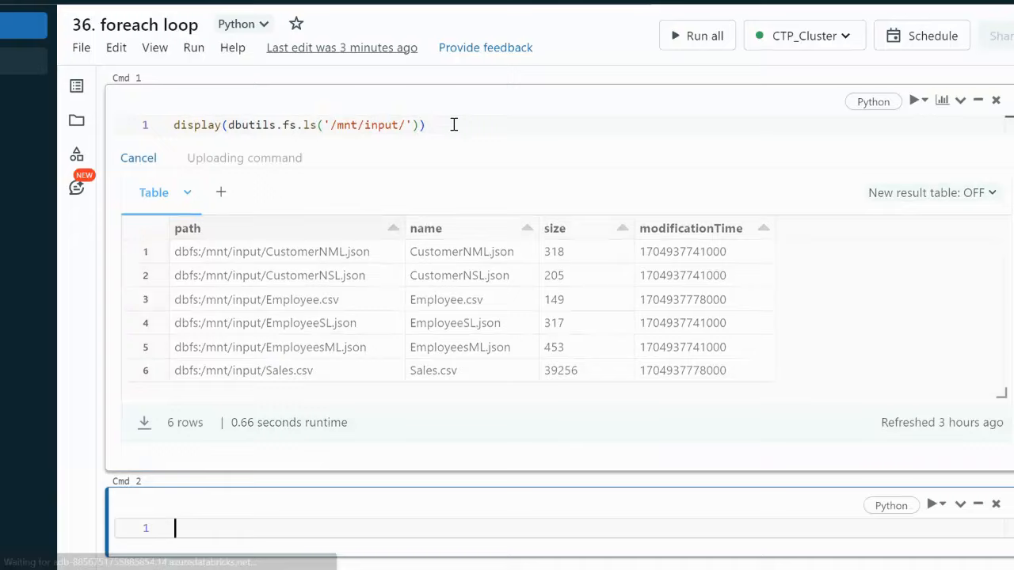
pyautogui.click(697, 35)
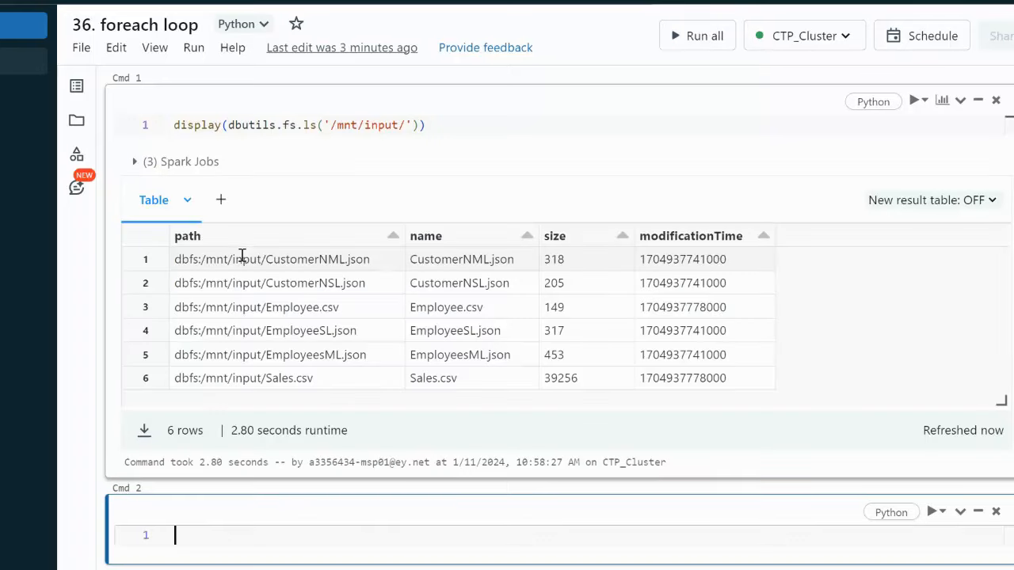
pyautogui.moveTo(460, 262)
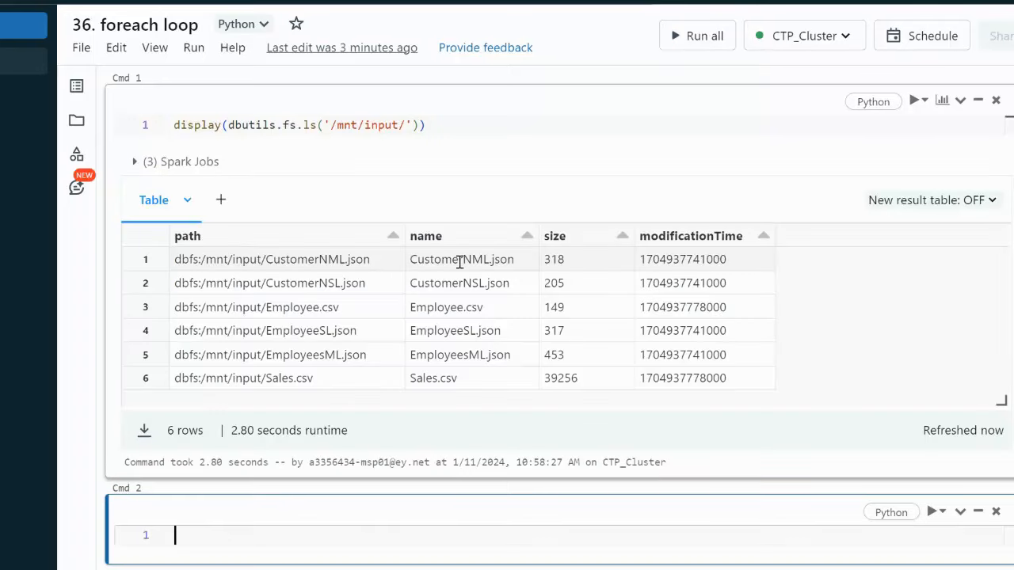
pyautogui.moveTo(716, 266)
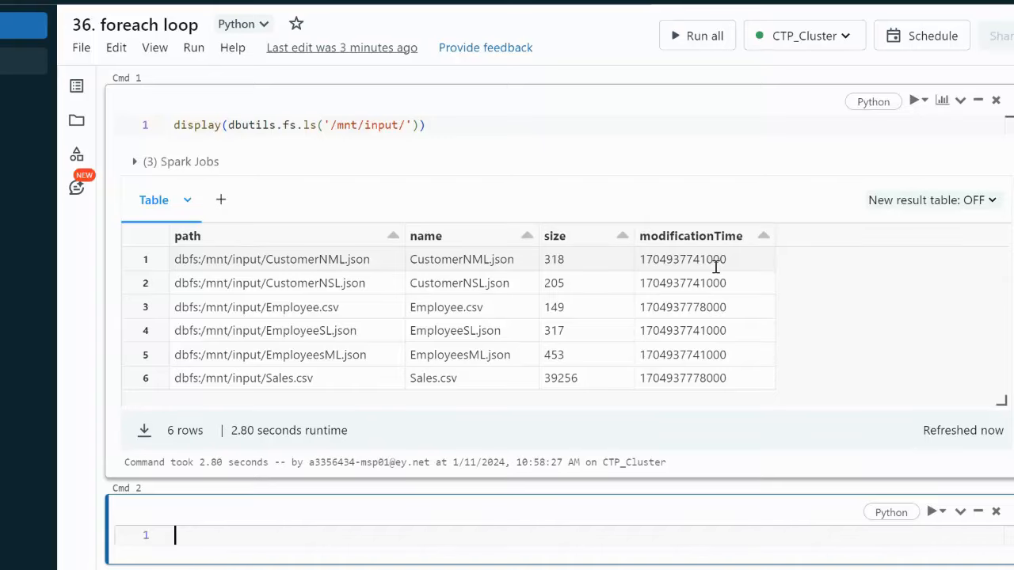
pyautogui.moveTo(266, 260)
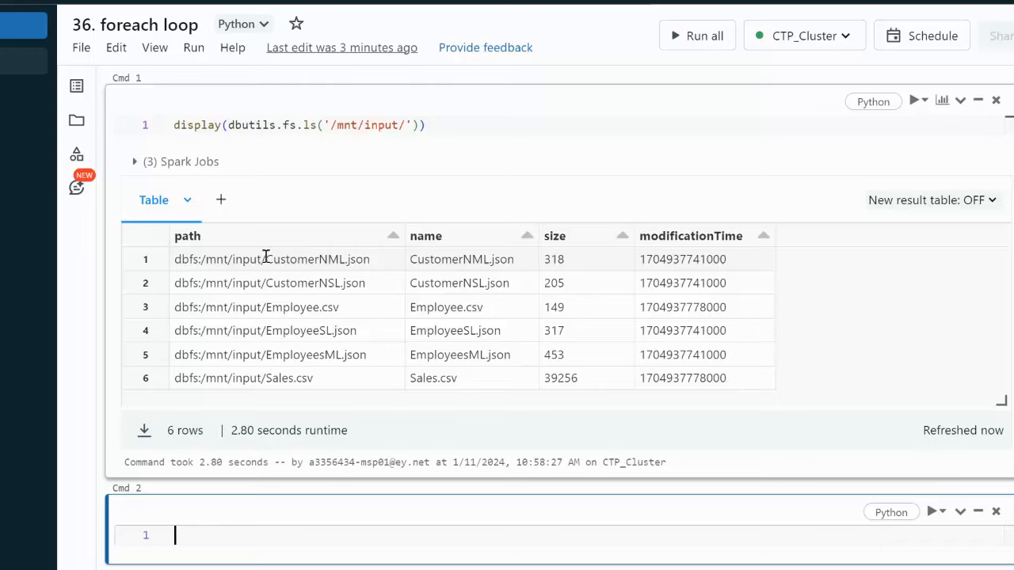
pyautogui.moveTo(275, 377)
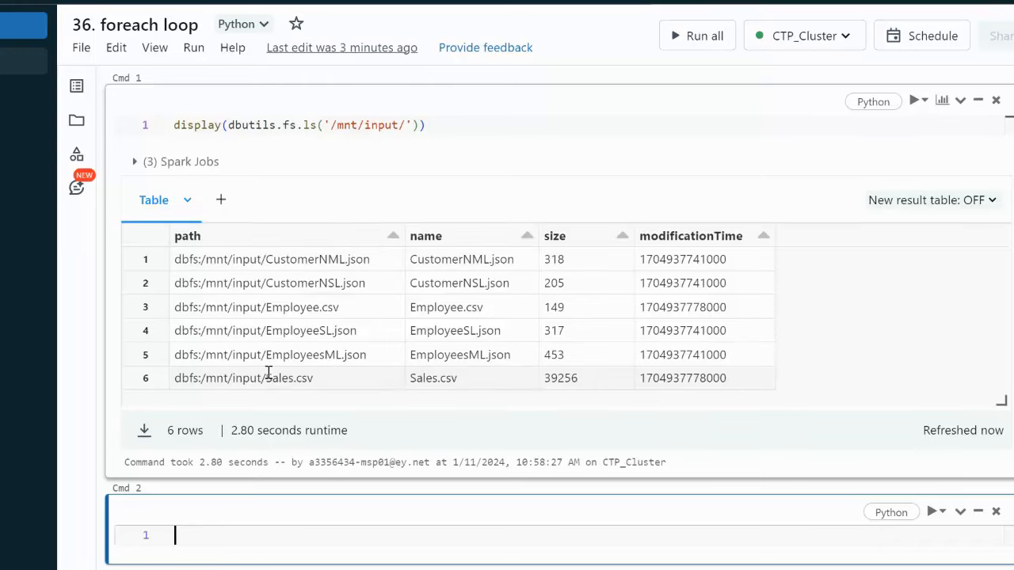
pyautogui.moveTo(377, 266)
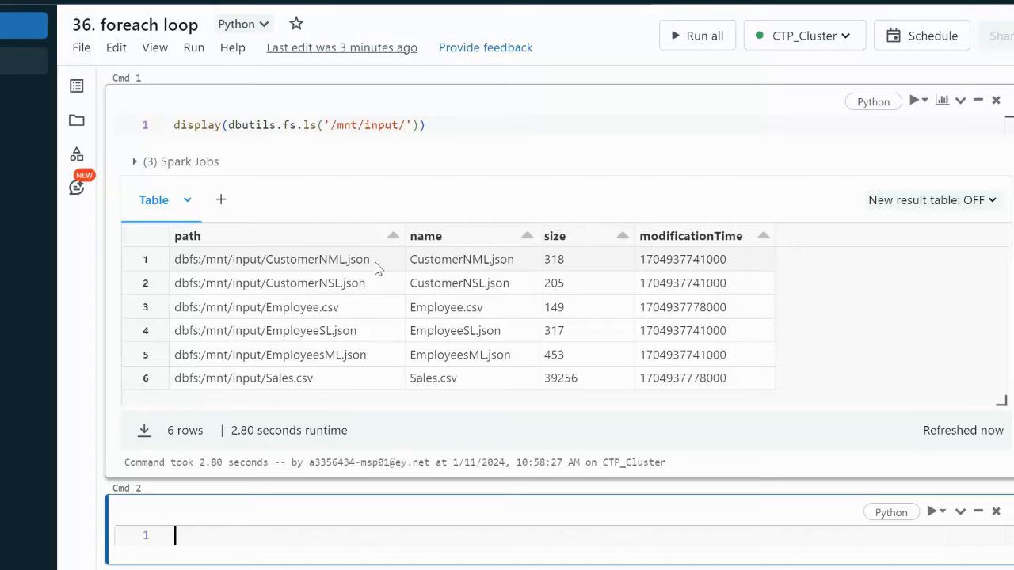
pyautogui.moveTo(349, 260)
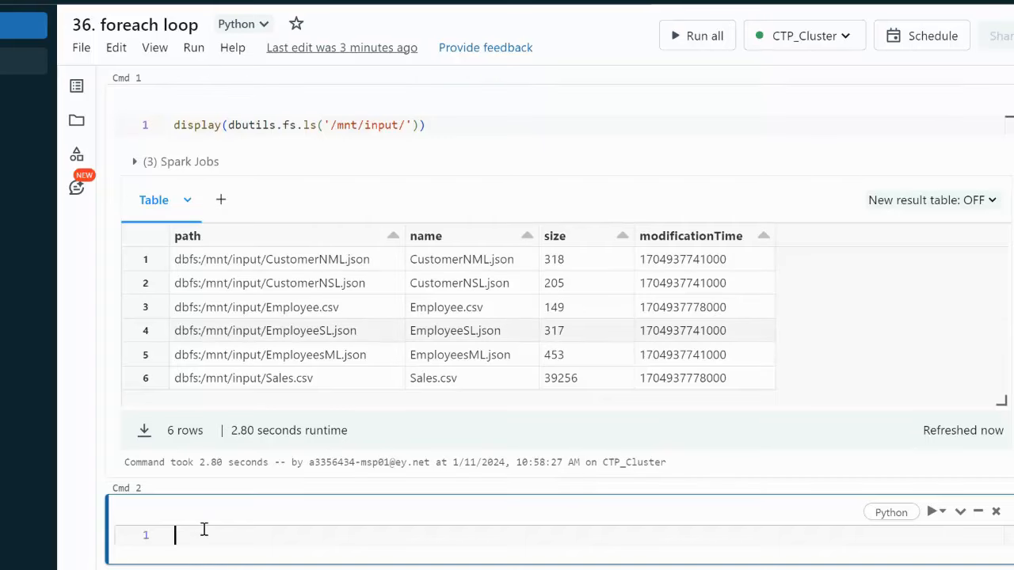
pyautogui.moveTo(198, 535)
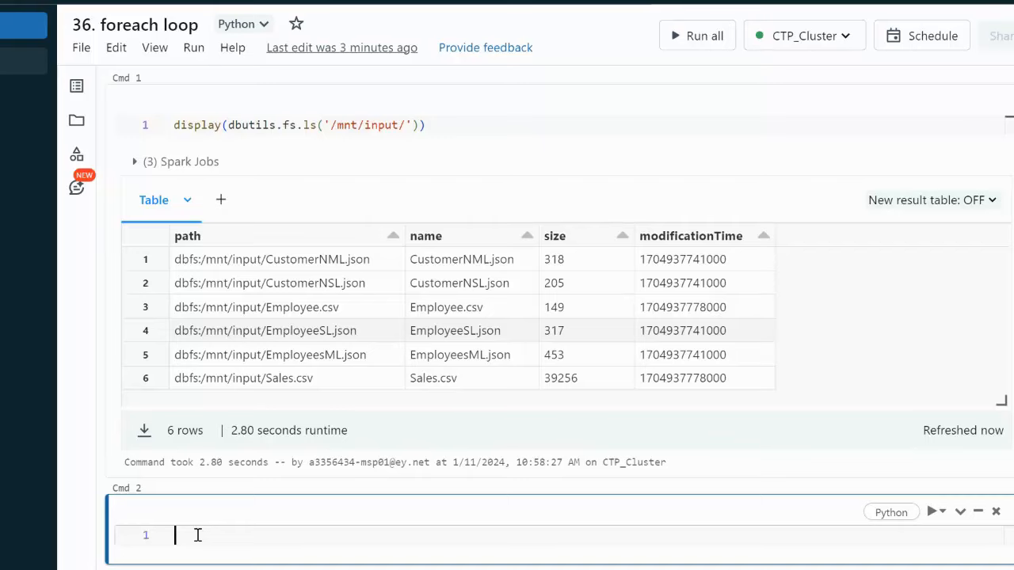
# Write the loop header 'for i in' in Cmd 2.
pyautogui.write('for')
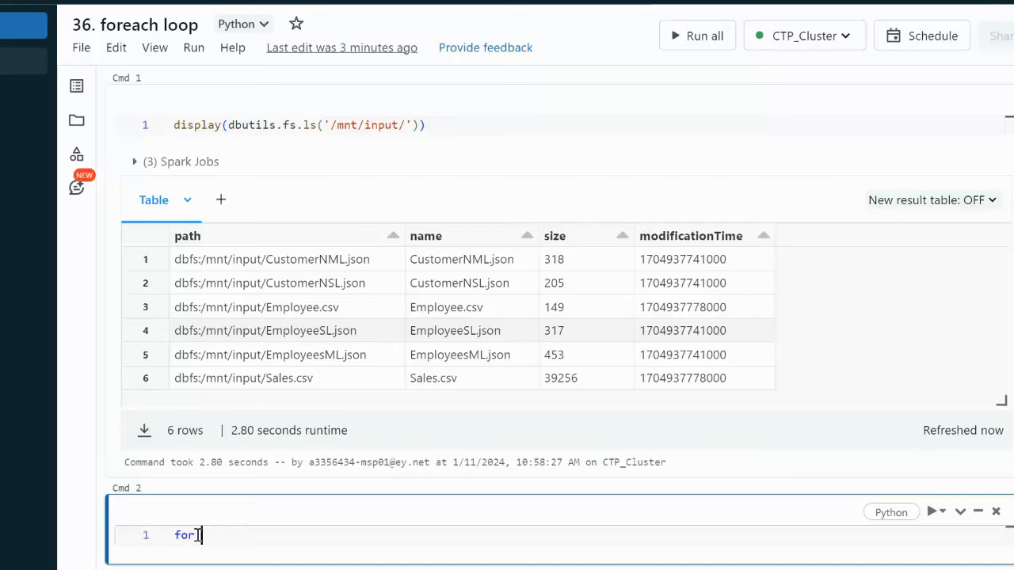
pyautogui.write('i')
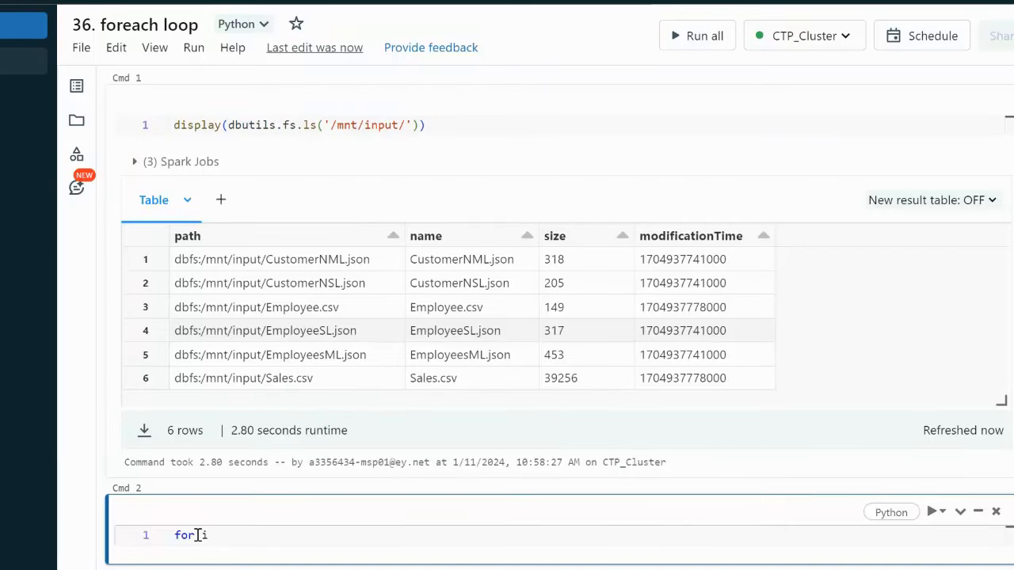
pyautogui.write('in')
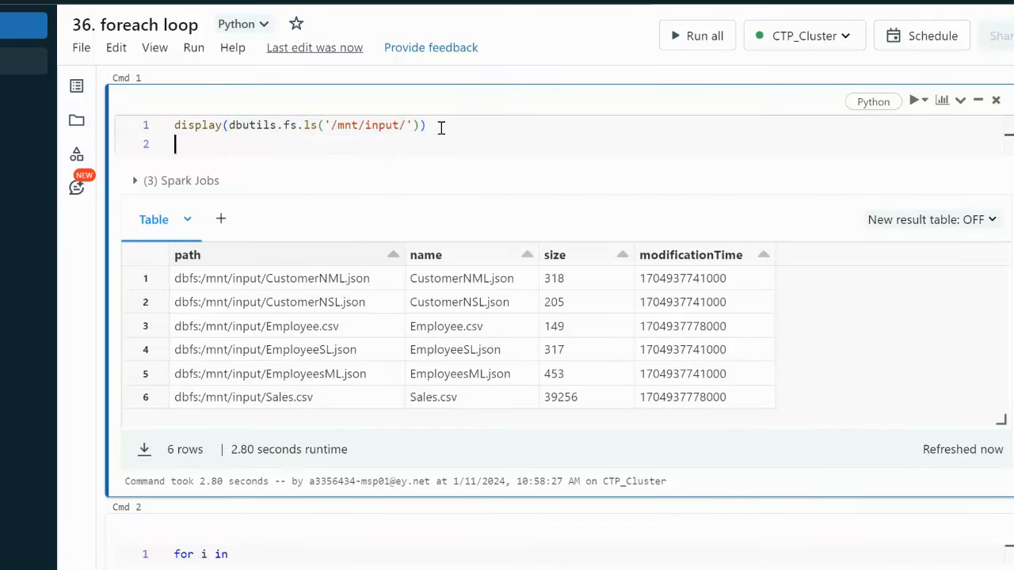
# Add df=dbutils.fs.ls('/mnt/input/') to Cmd 1 and rerun it.
pyautogui.write('df')
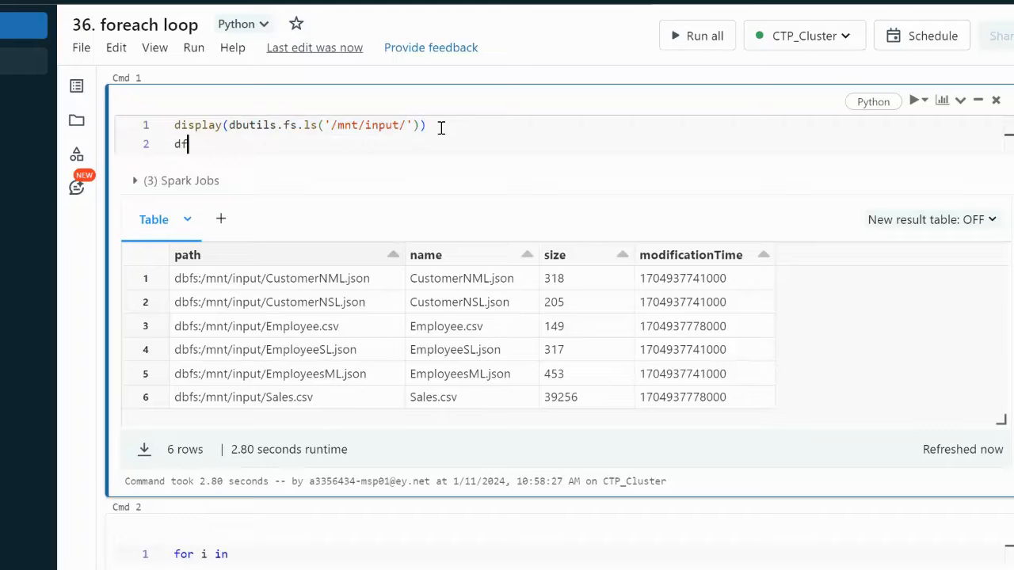
pyautogui.write("=dbutils.fs.ls('/mnt/input/')")
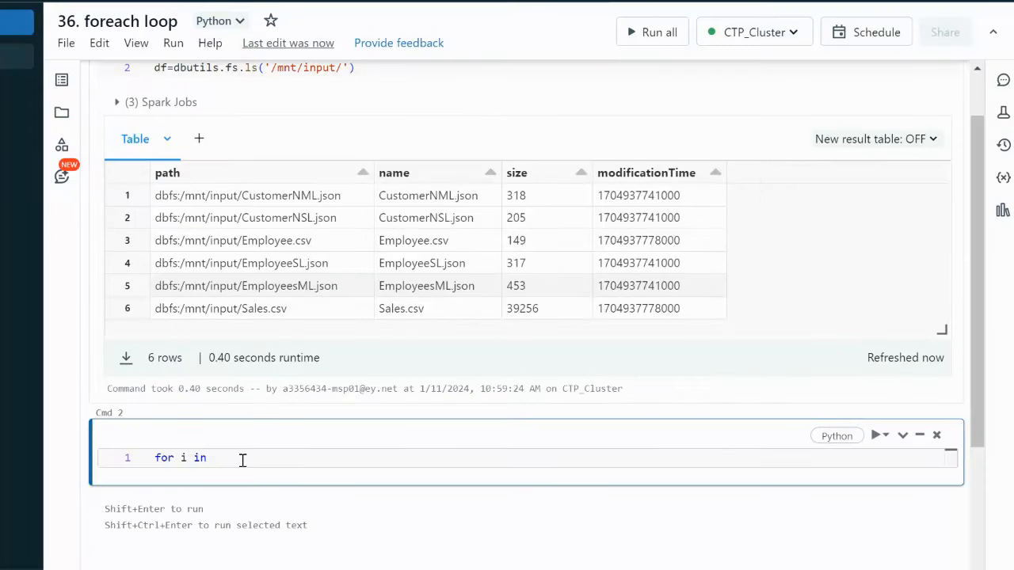
# Complete the loop header as 'for i in df:' and start the body on a new line.
pyautogui.write('df')
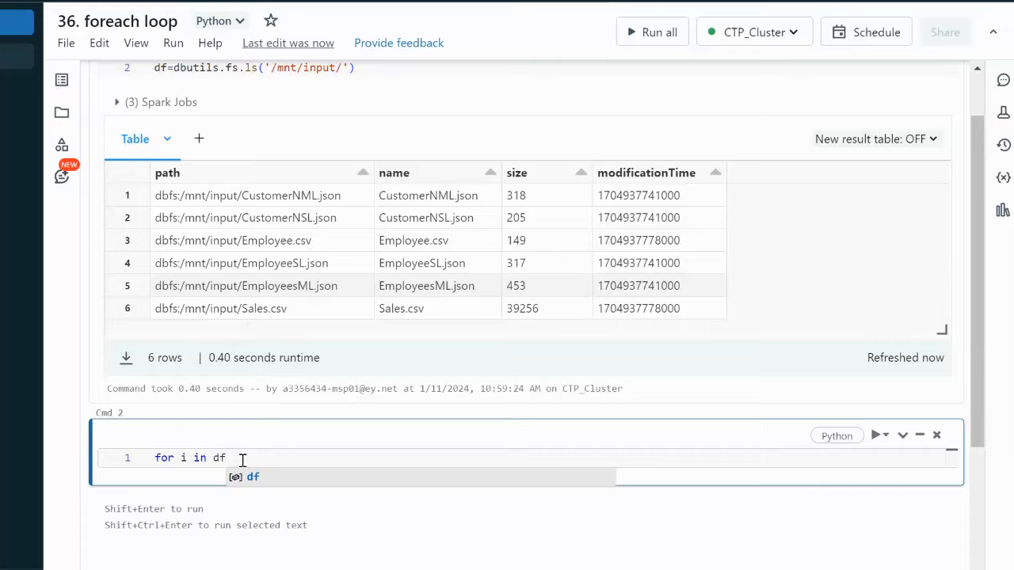
pyautogui.write(':')
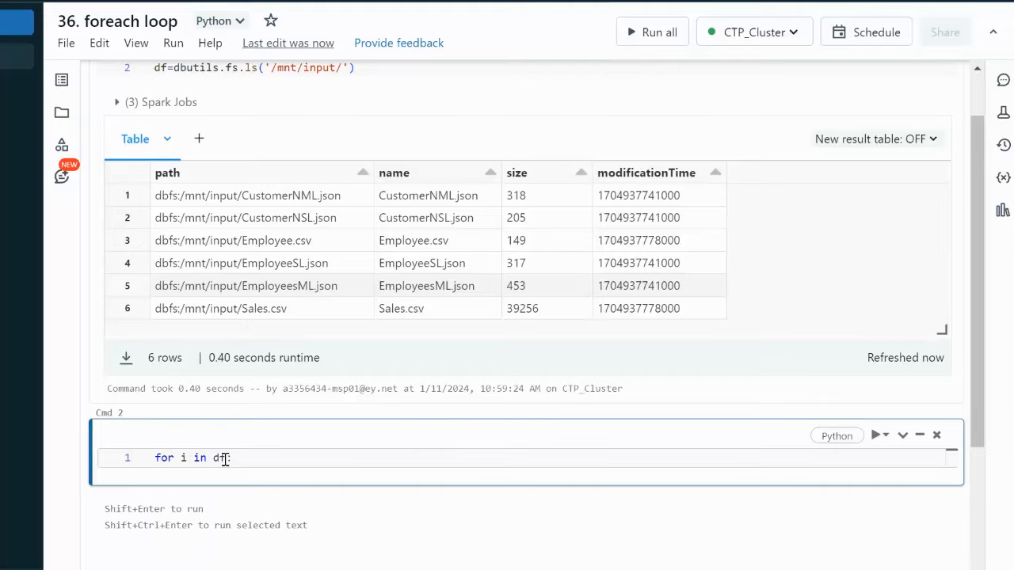
pyautogui.write(':')
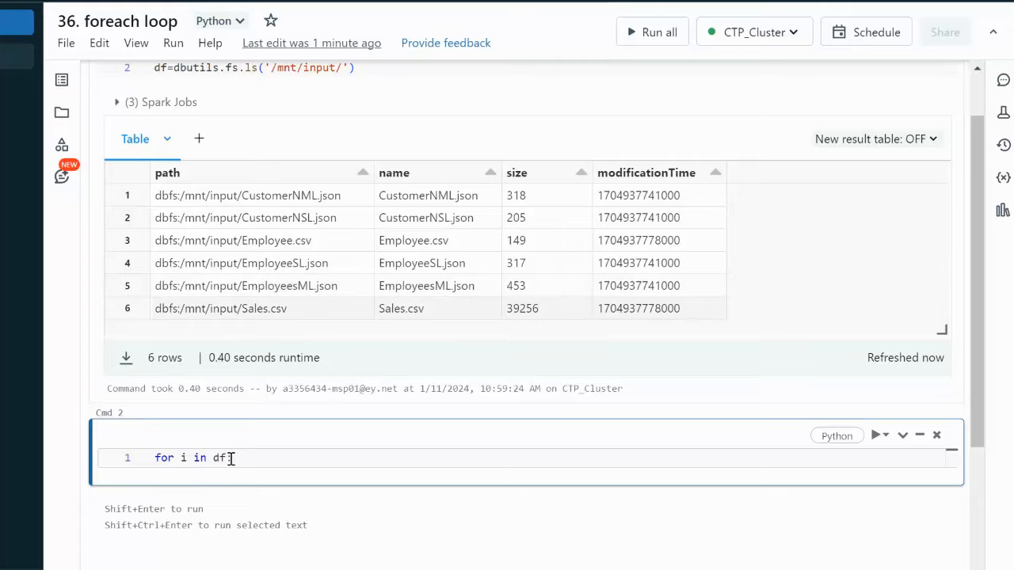
pyautogui.write(':')
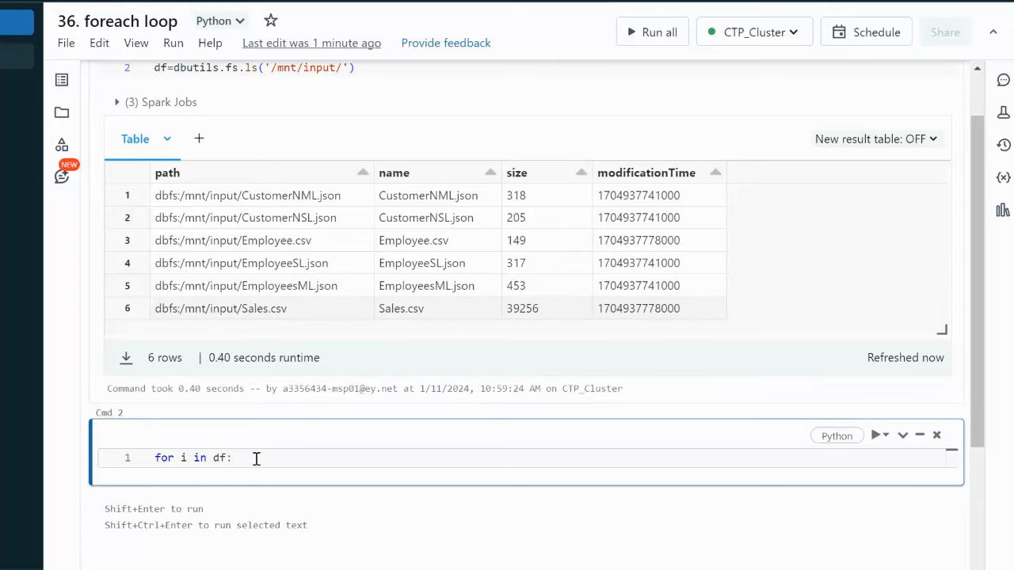
pyautogui.press('Enter')
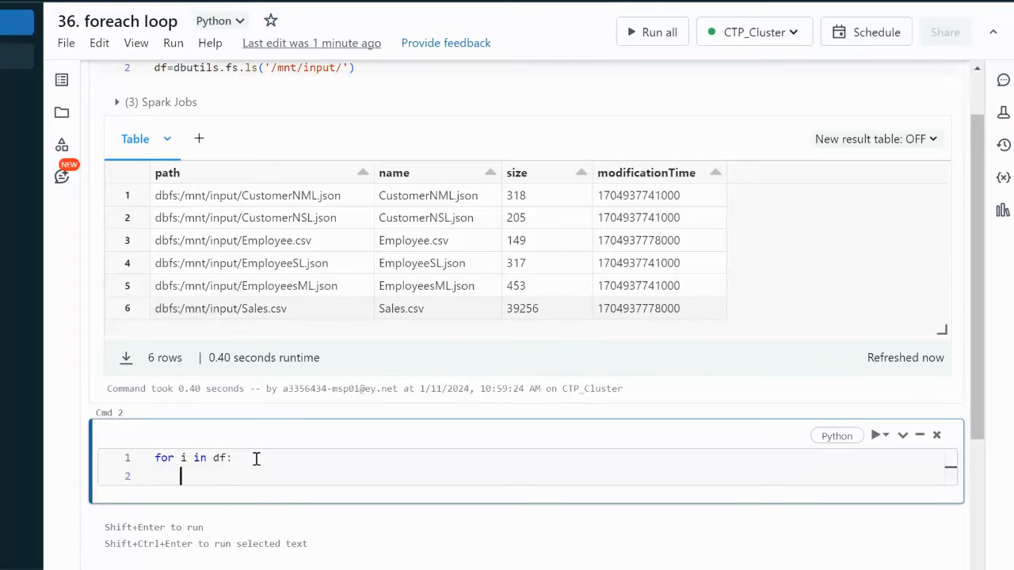
# Write print(i[0]) in the loop body and run it, printing all six file paths.
pyautogui.write('print(')
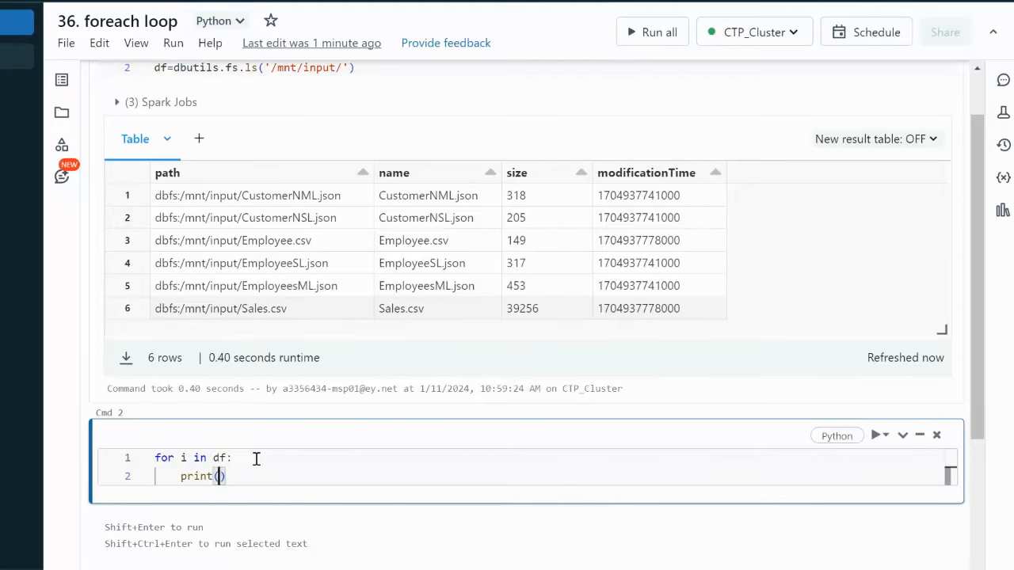
pyautogui.write('i')
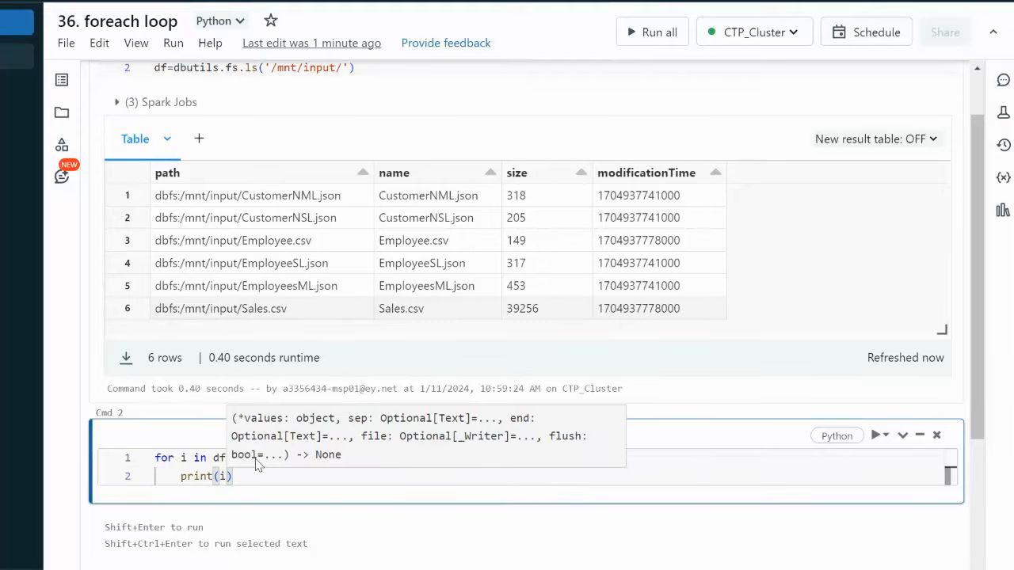
pyautogui.write('[')
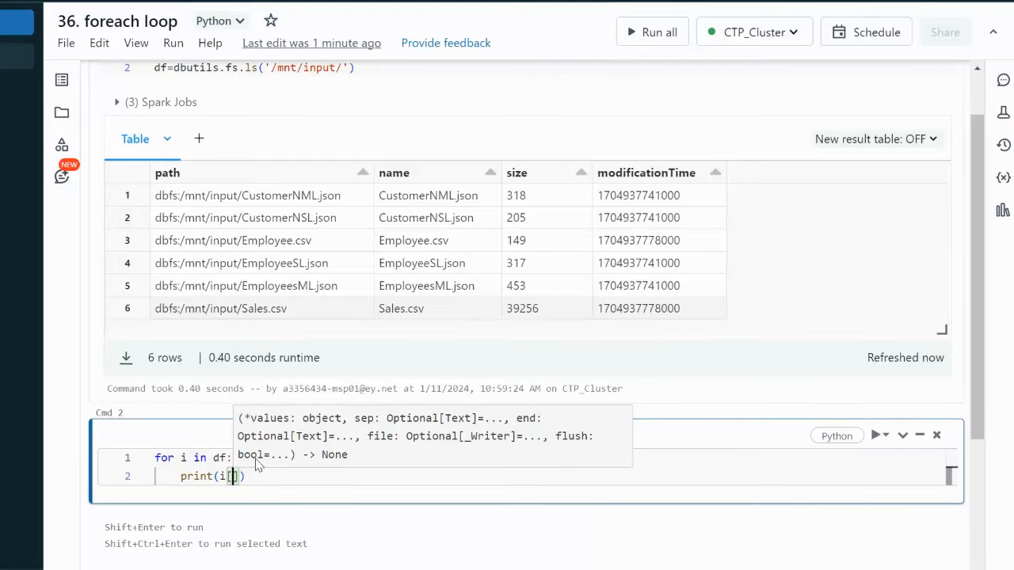
pyautogui.write('0')
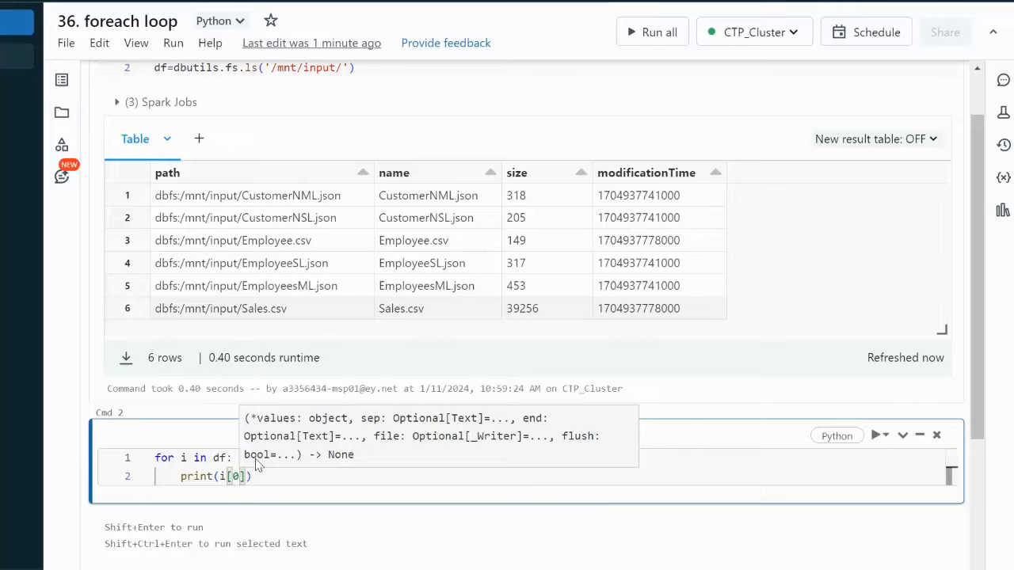
pyautogui.moveTo(316, 415)
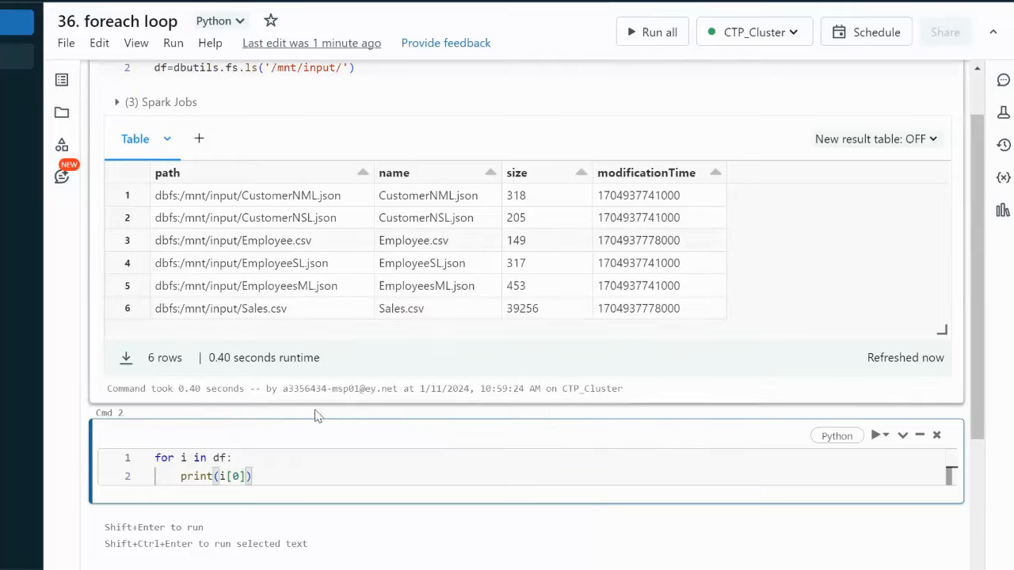
pyautogui.press('Shift+Enter')
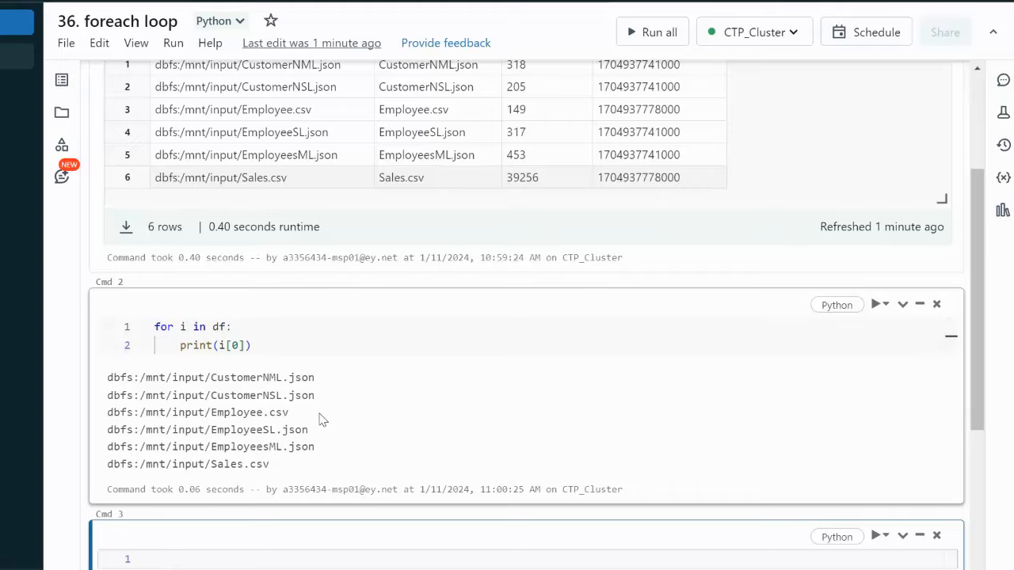
pyautogui.moveTo(136, 377)
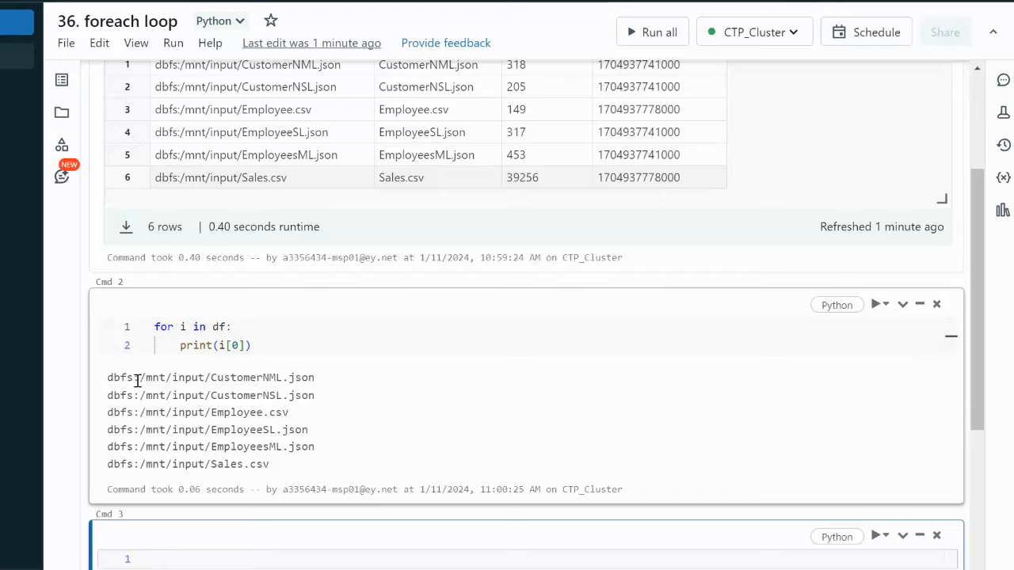
pyautogui.moveTo(209, 402)
pyautogui.write('1')
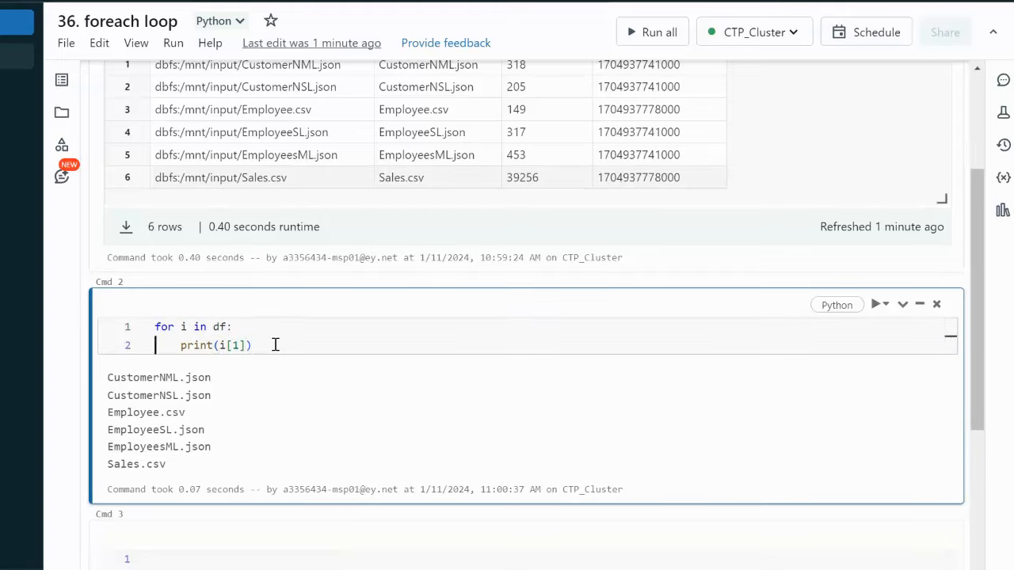
# Add the condition if ".json" in i[1]: above the print so only JSON file names print.
pyautogui.press('Enter')
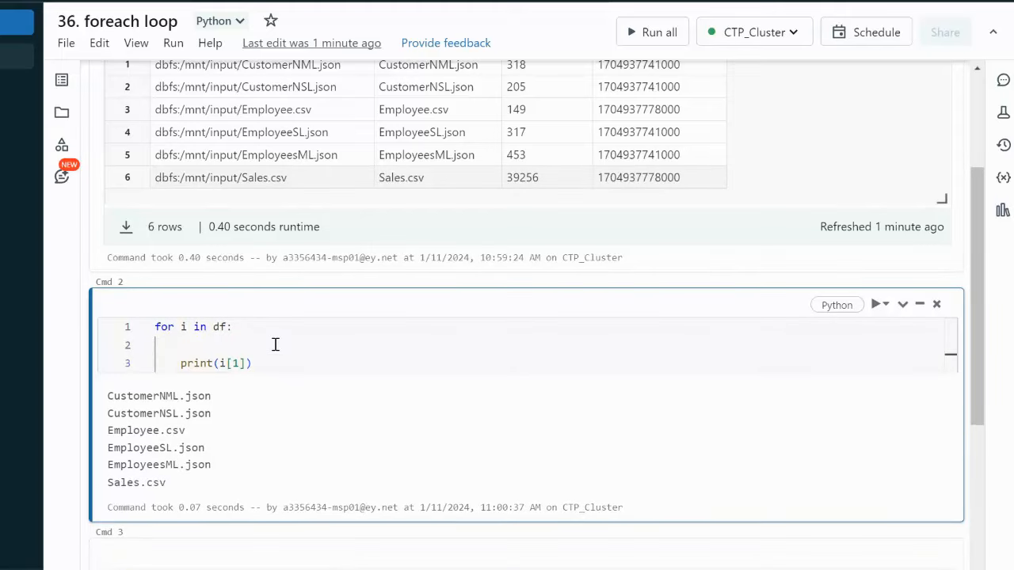
pyautogui.click(182, 345)
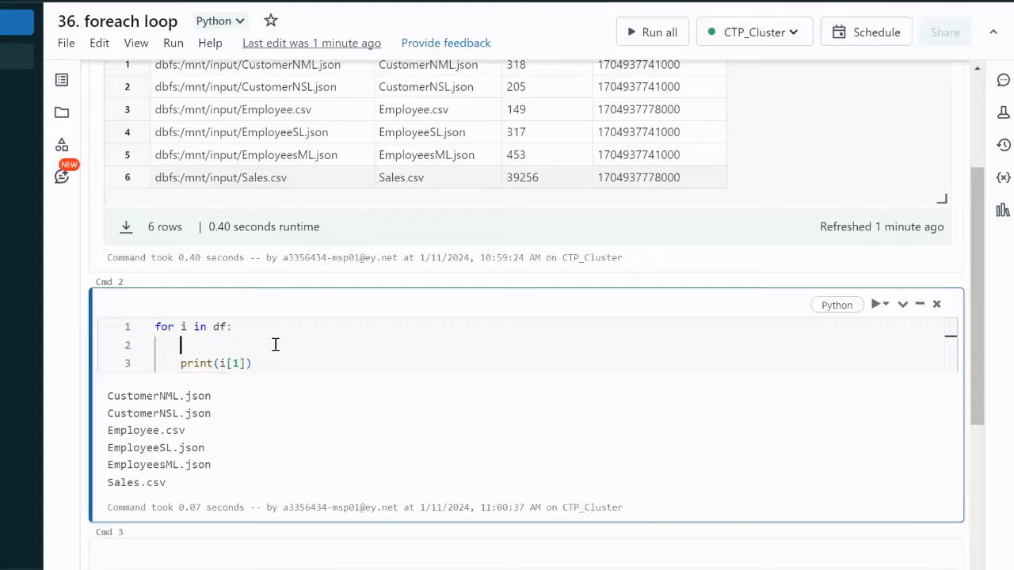
pyautogui.write('if')
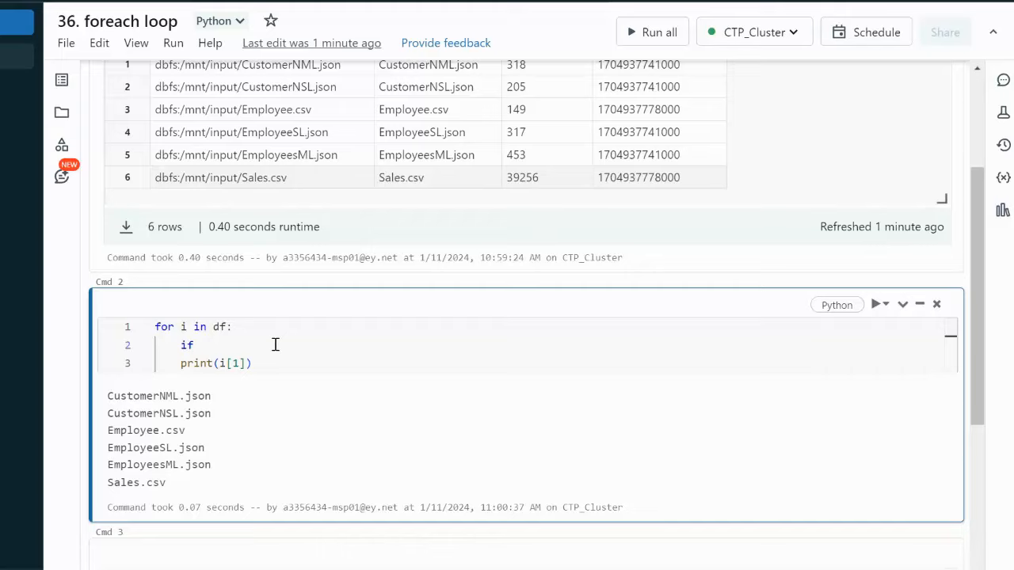
pyautogui.write('".')
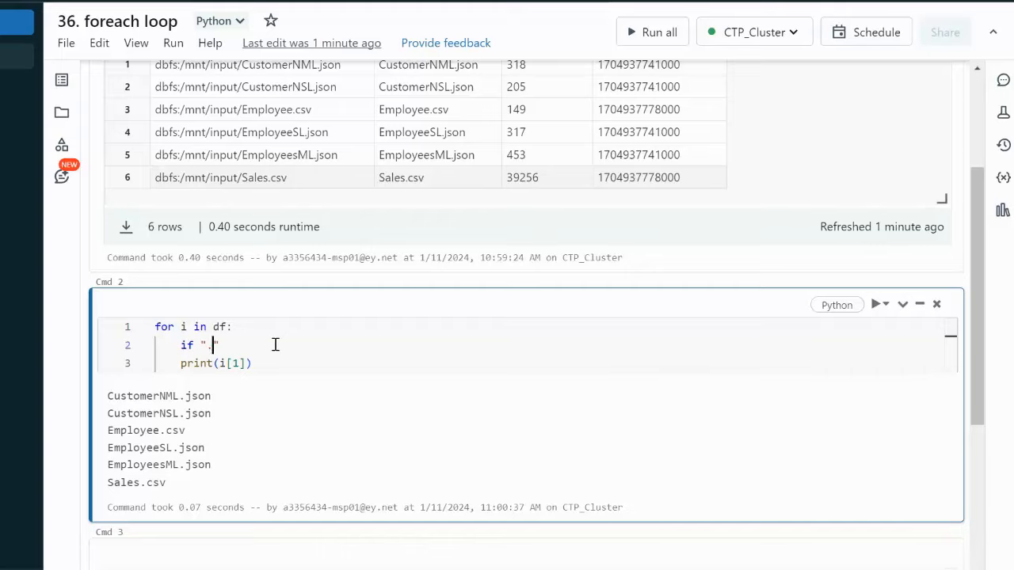
pyautogui.write('json')
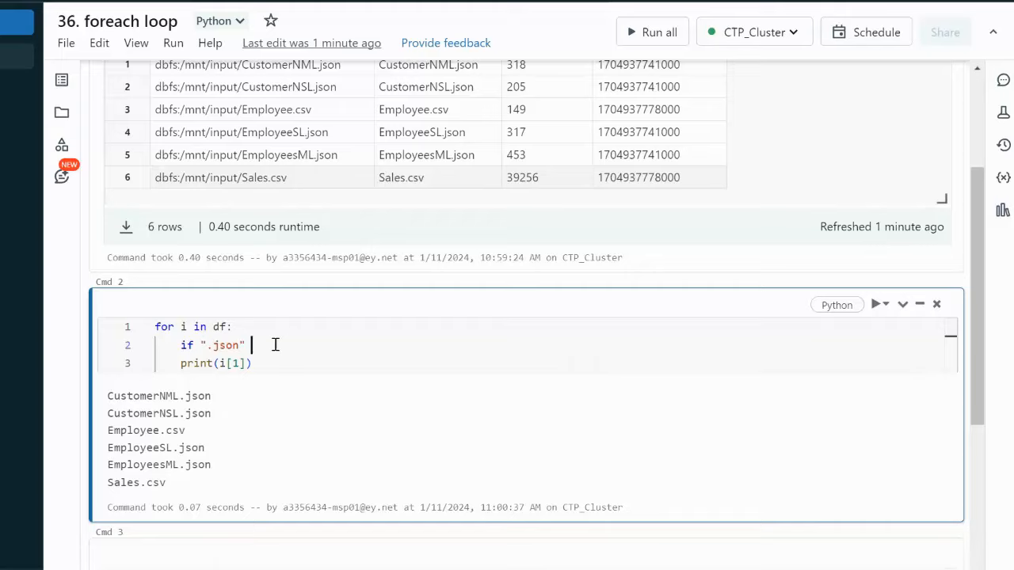
pyautogui.write('in')
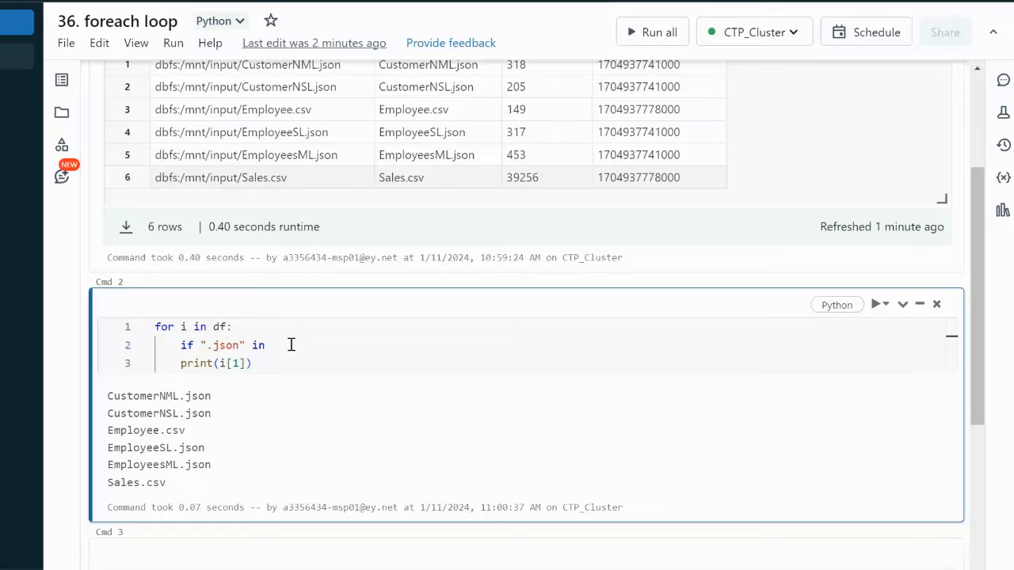
pyautogui.write('i[1]:')
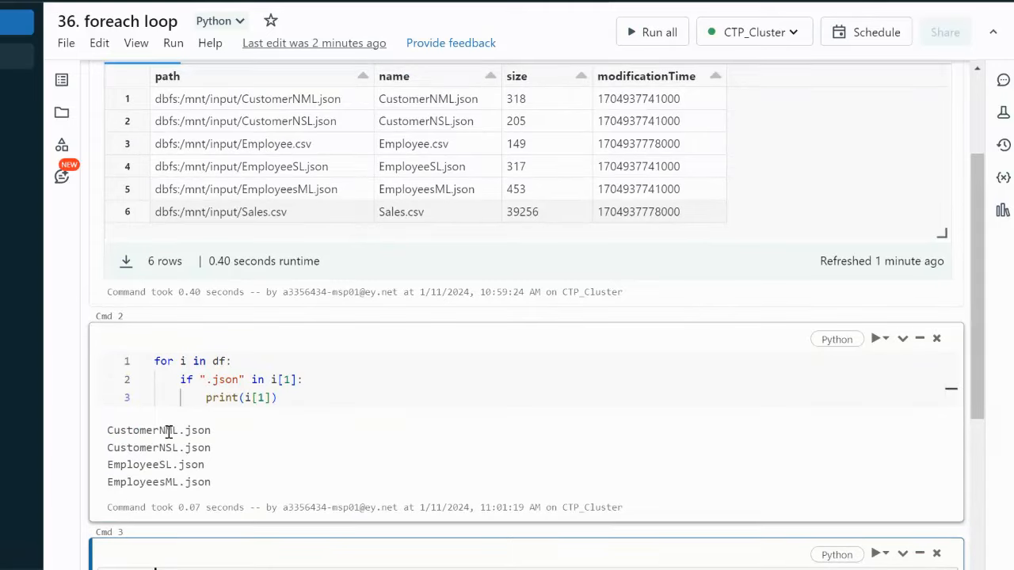
pyautogui.moveTo(199, 498)
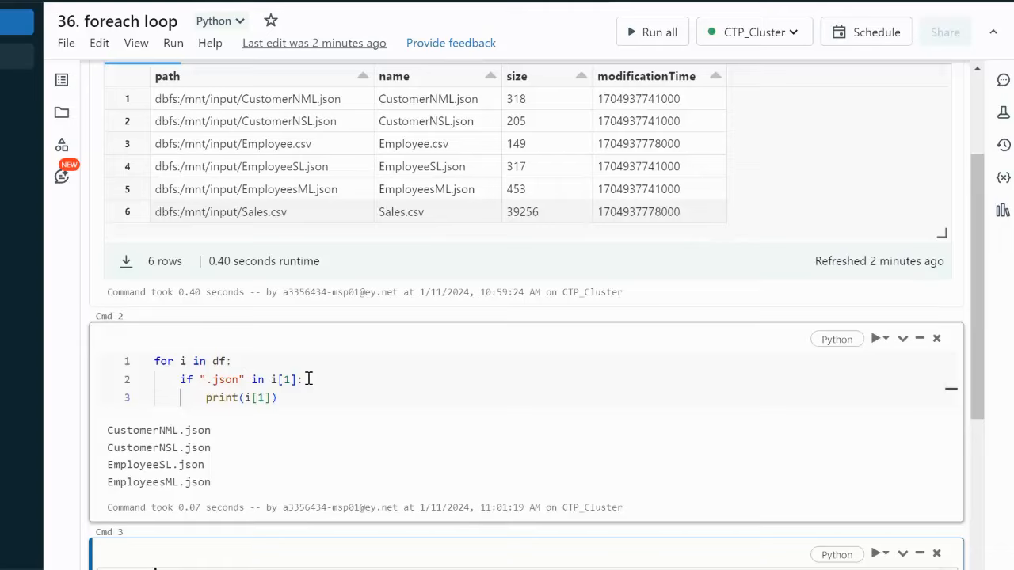
pyautogui.moveTo(282, 398)
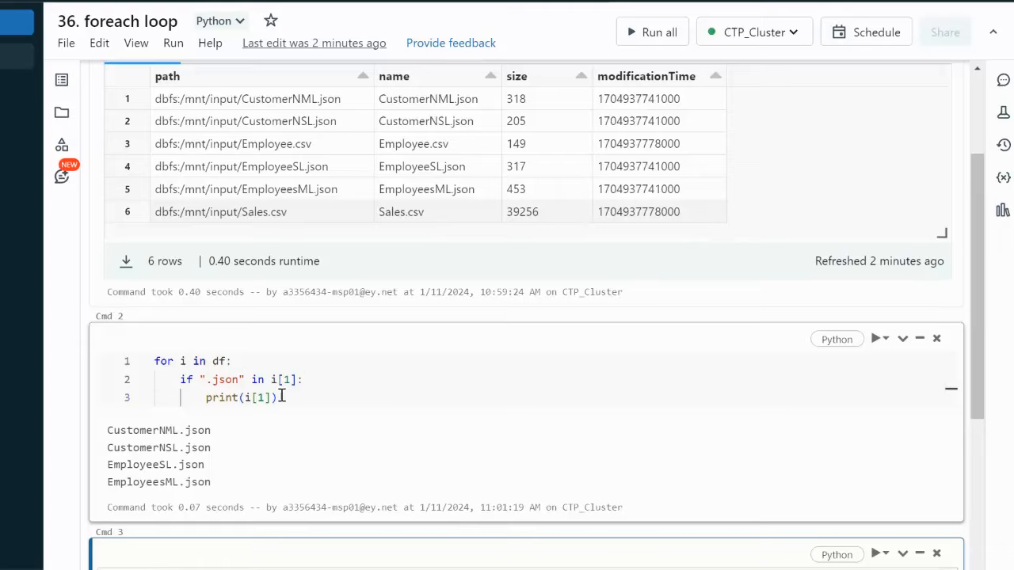
pyautogui.moveTo(145, 491)
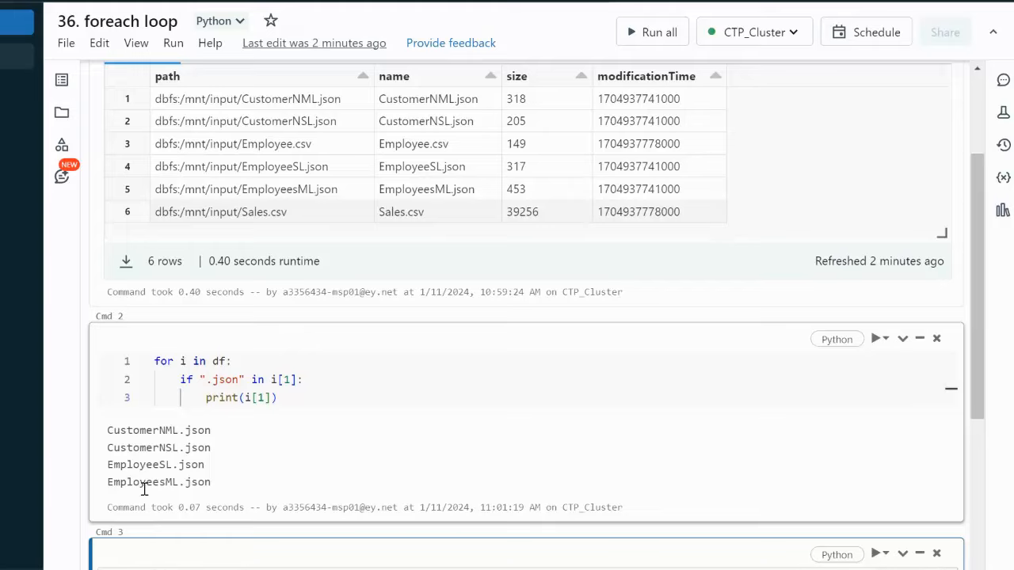
pyautogui.moveTo(165, 431)
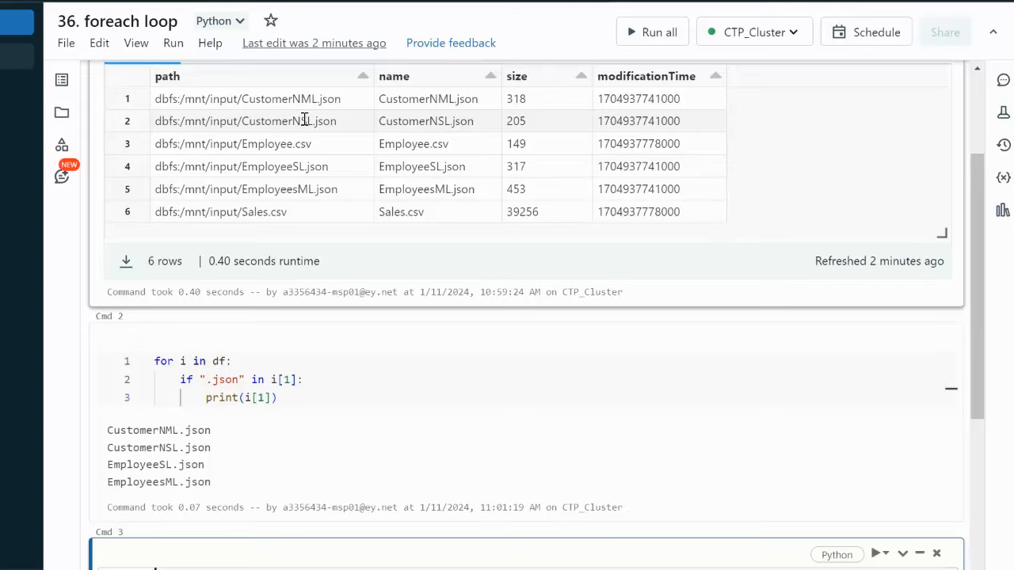
pyautogui.moveTo(530, 128)
pyautogui.write('(')
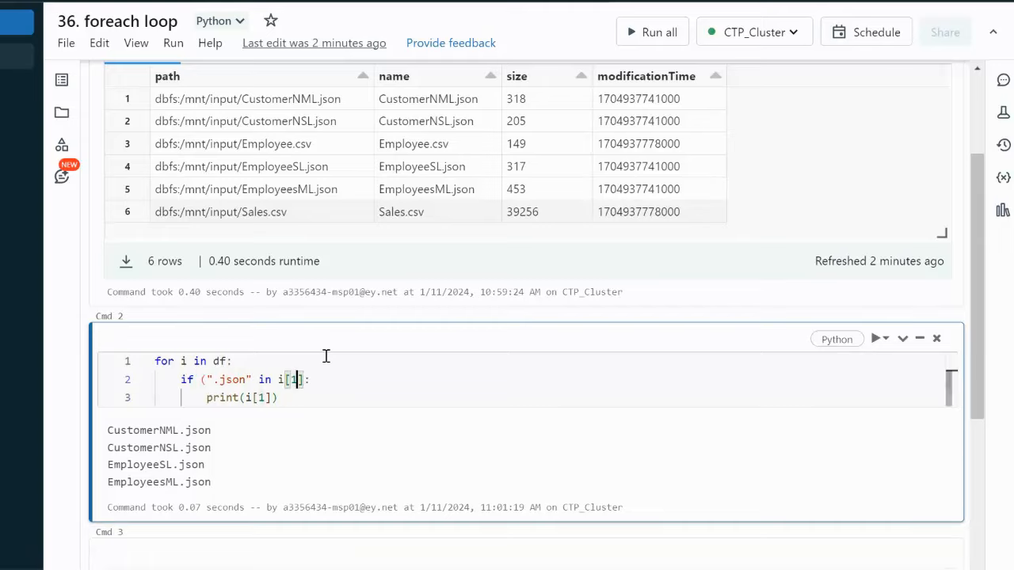
# Extend the condition with 'and i[2]<400' and rerun, printing three JSON file names.
pyautogui.write('and i[')
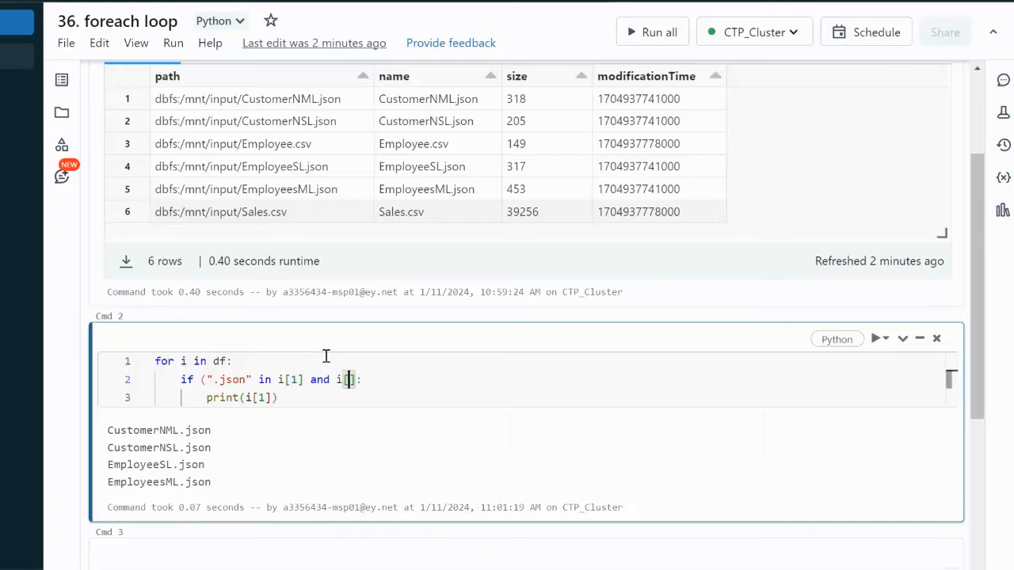
pyautogui.moveTo(532, 123)
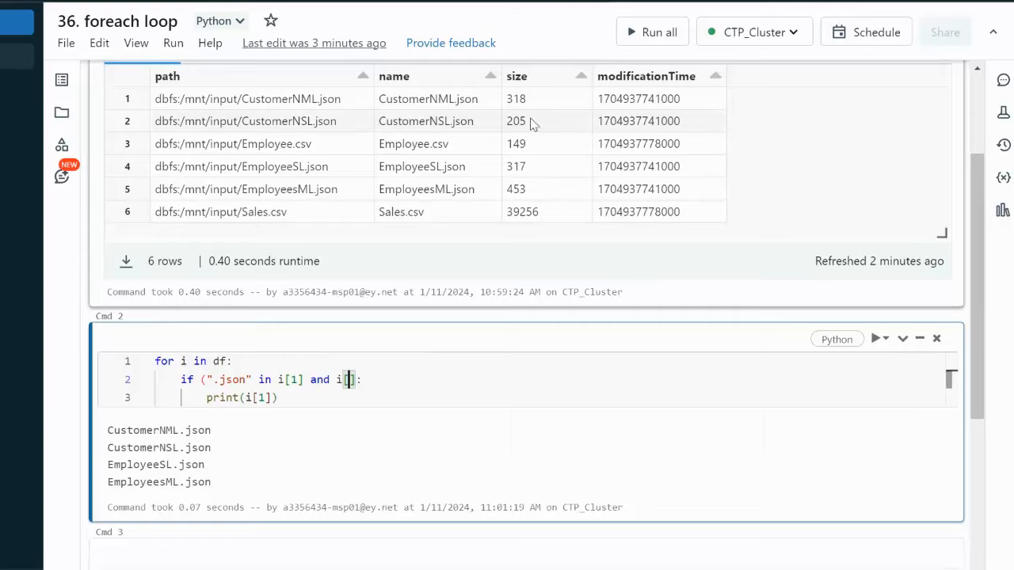
pyautogui.write('2')
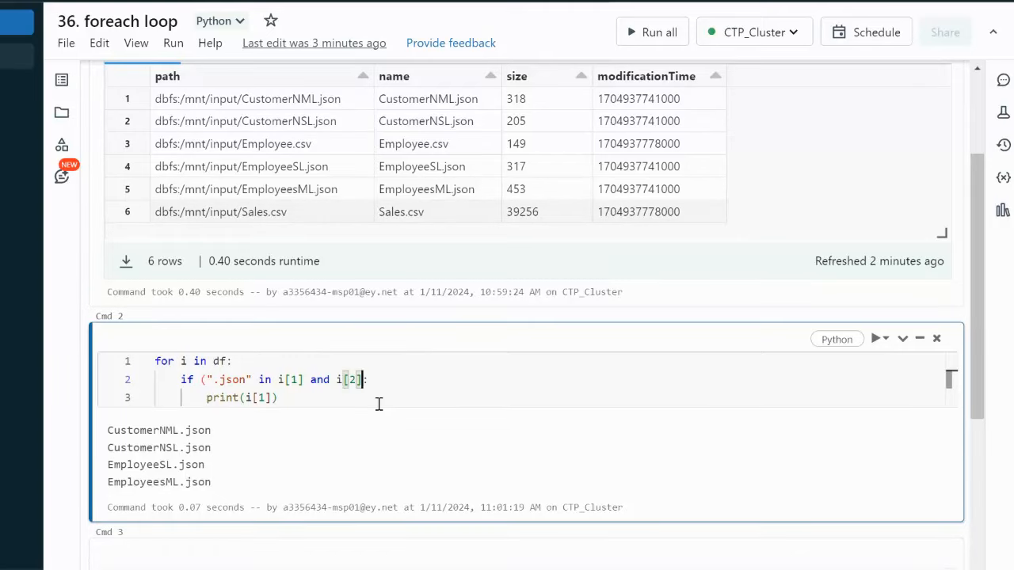
pyautogui.write('<400')
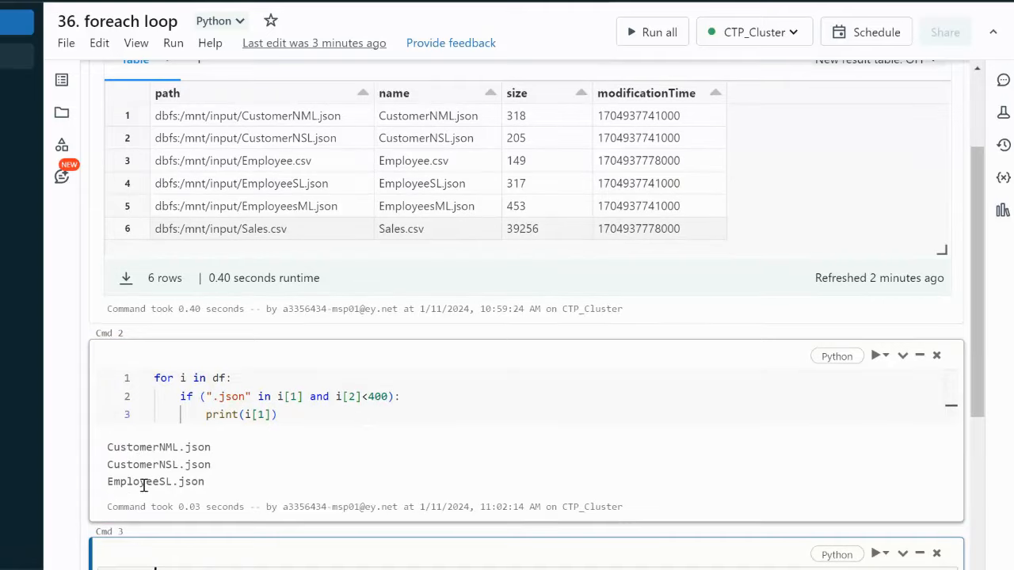
pyautogui.moveTo(491, 209)
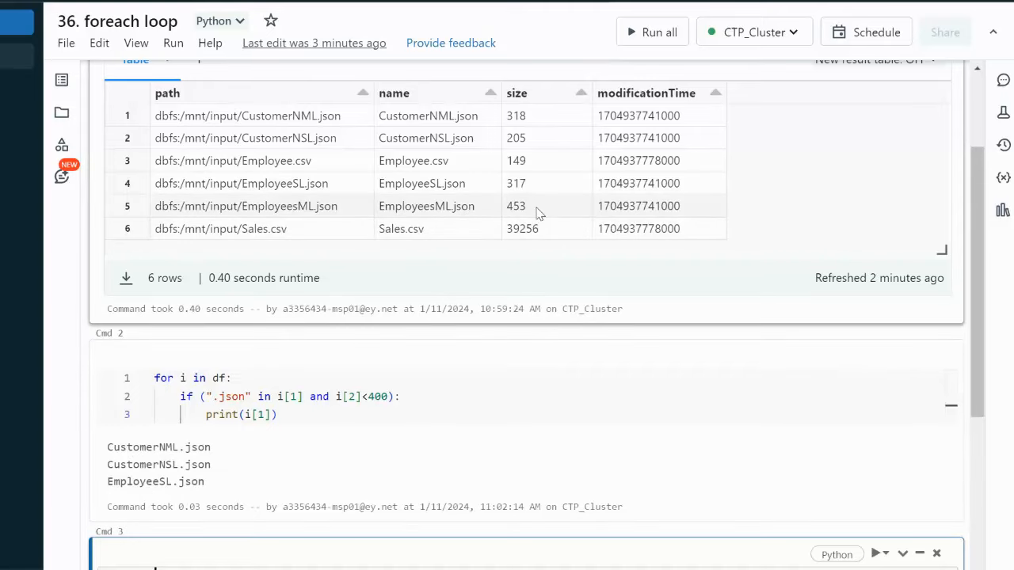
pyautogui.moveTo(340, 130)
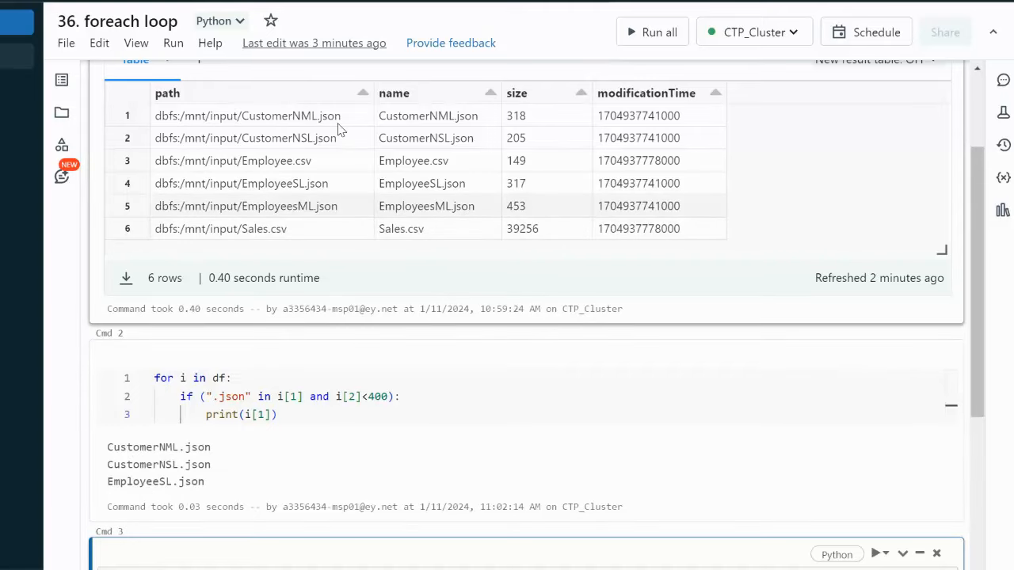
pyautogui.click(161, 443)
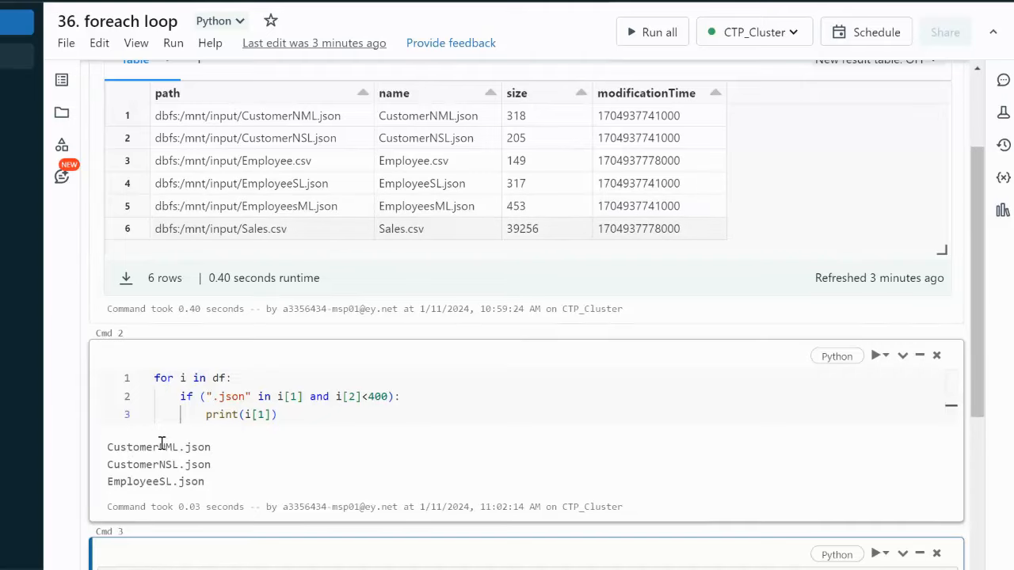